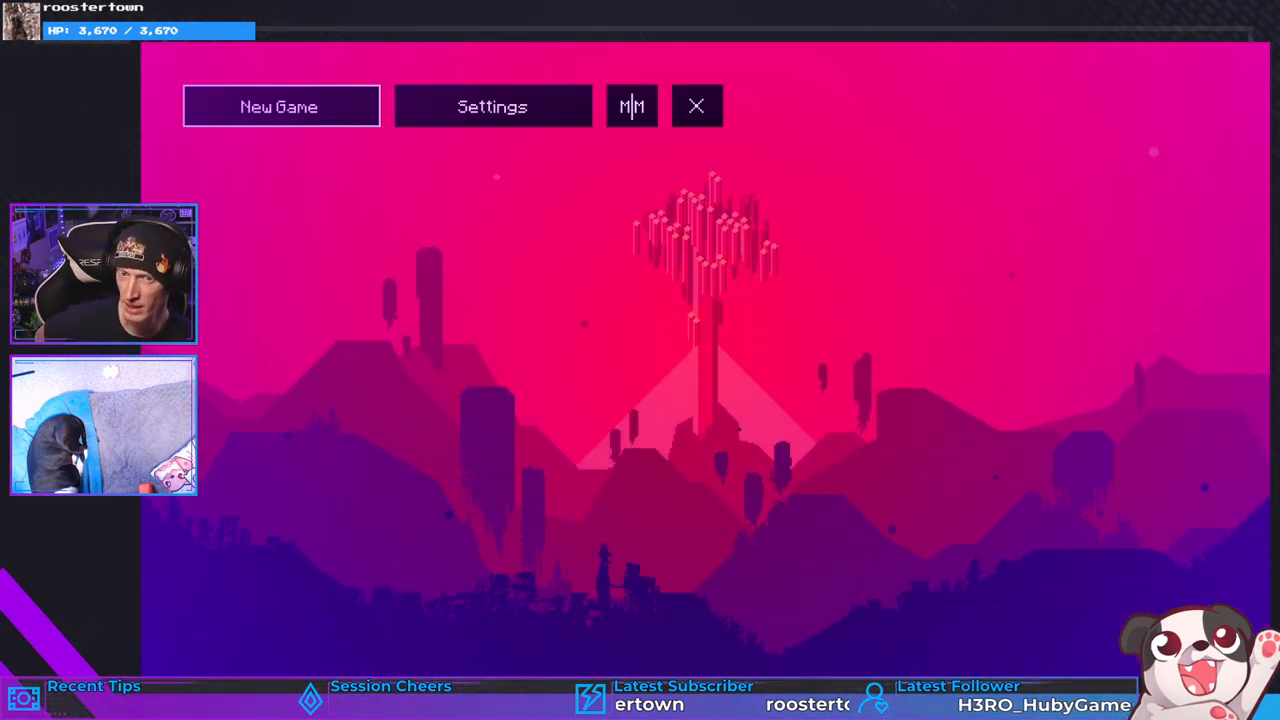
In General settings, switch on the Glow effect alongside Fullscreen and Font Size.
click(491, 107)
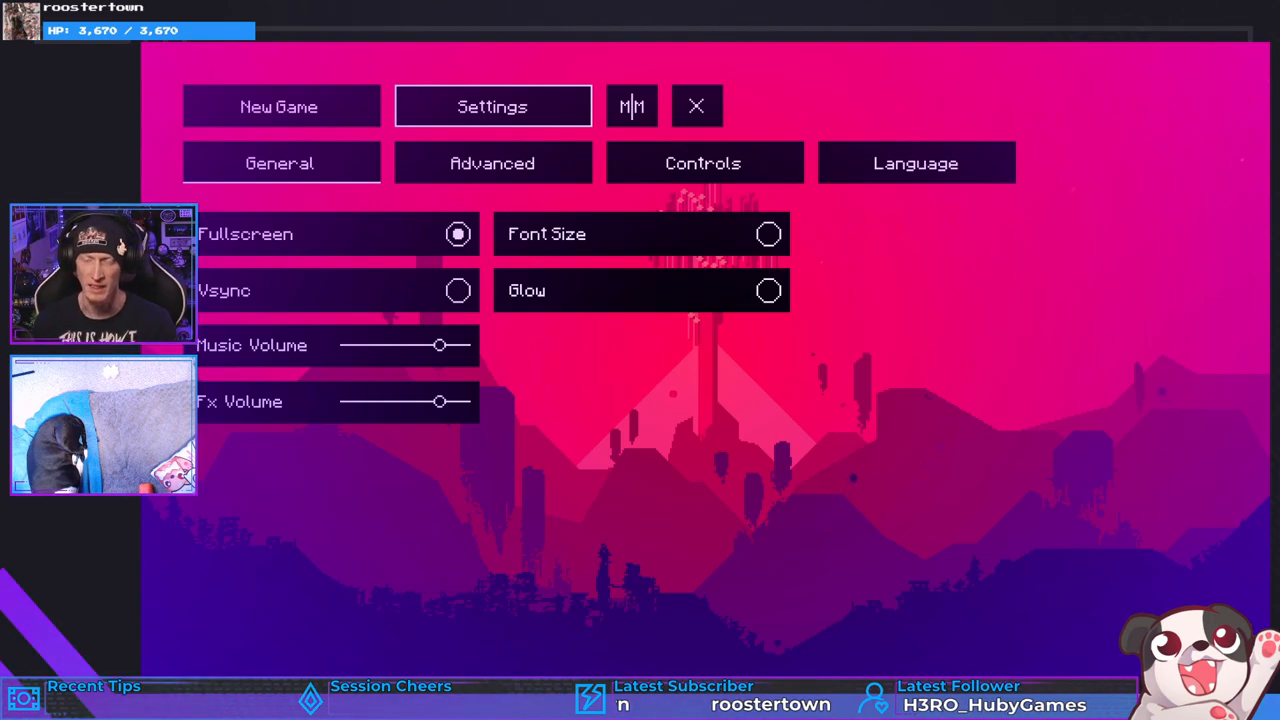
click(492, 163)
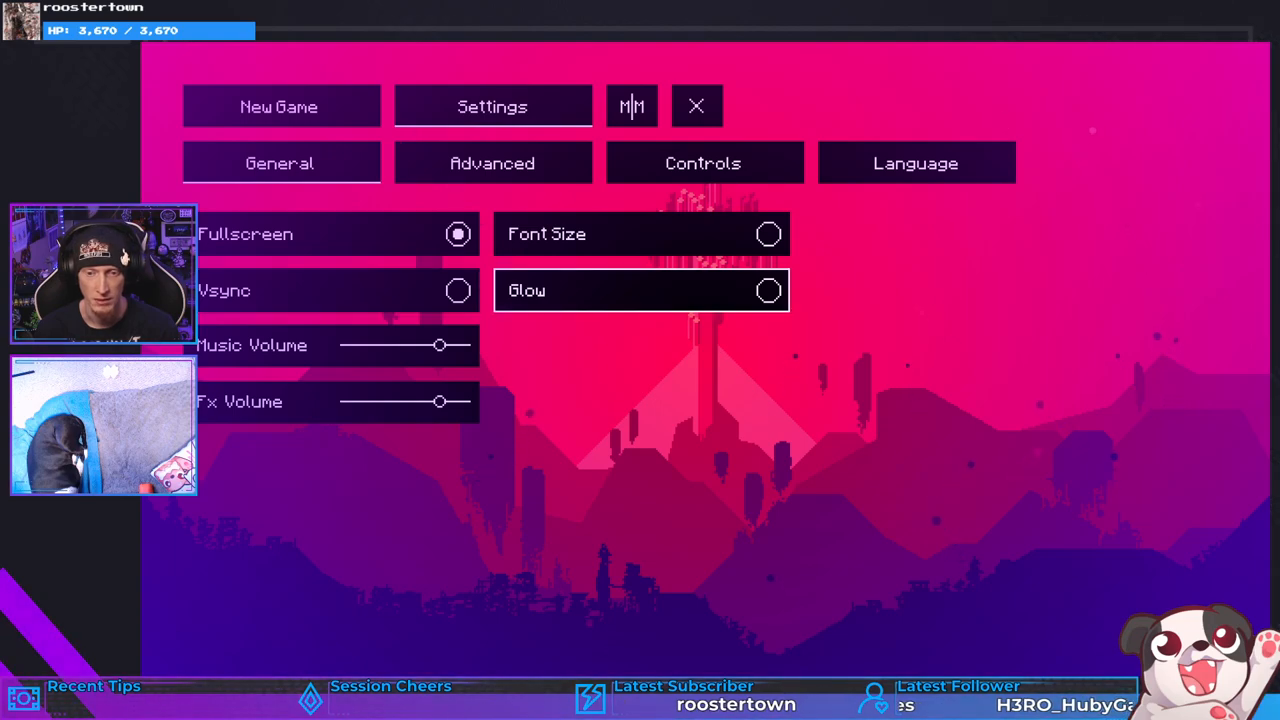
click(768, 290)
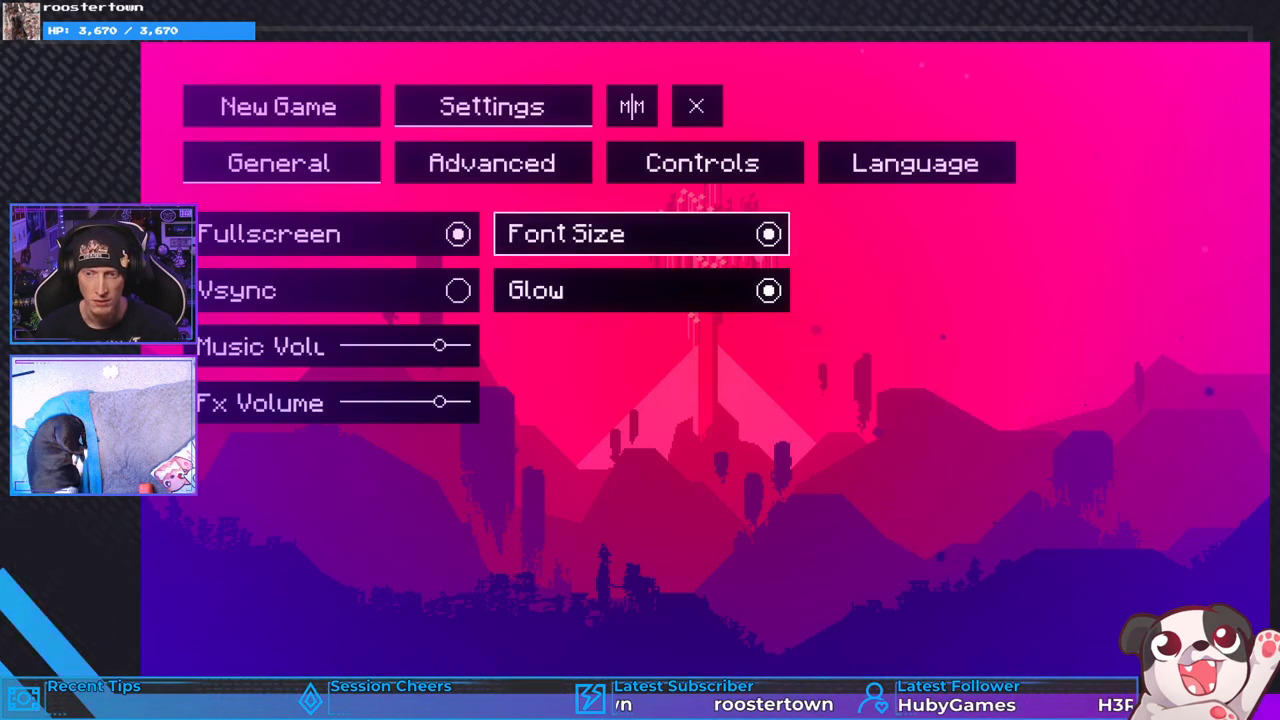
Enter 'Vaesive' as the Twitch channel in Advanced settings, keeping votes and messages allowed.
click(492, 163)
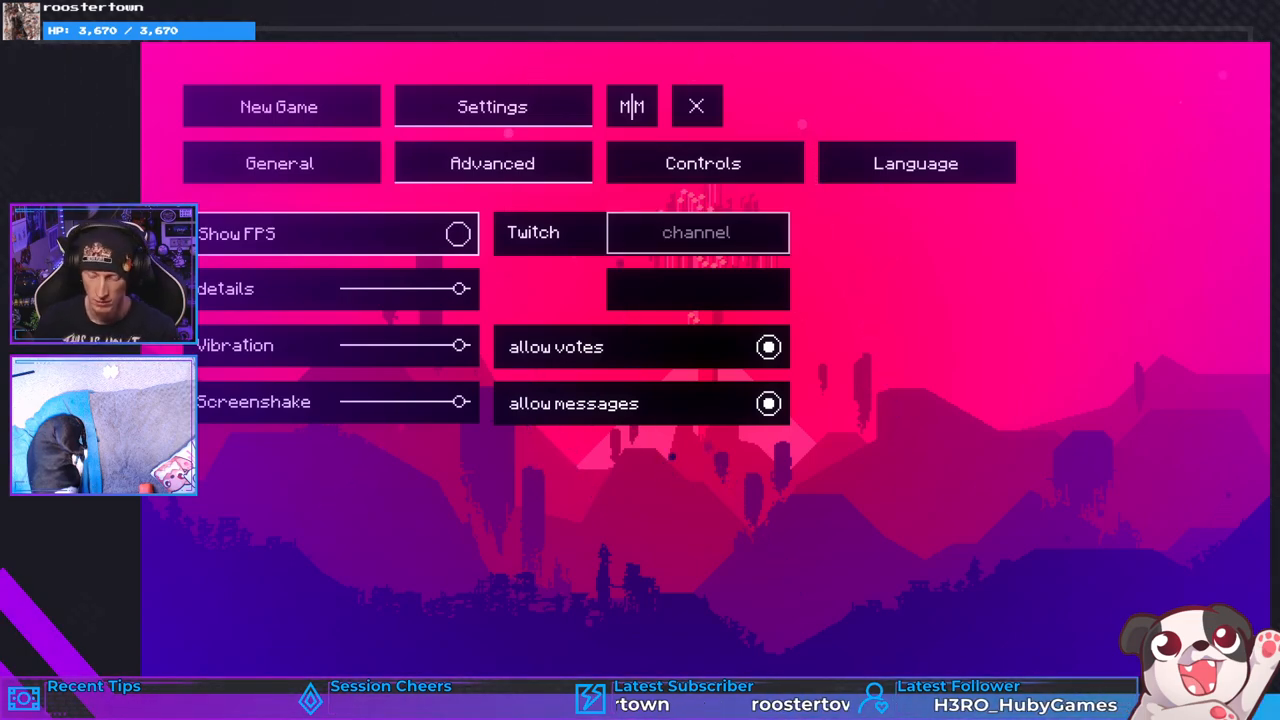
text(Vaesive)
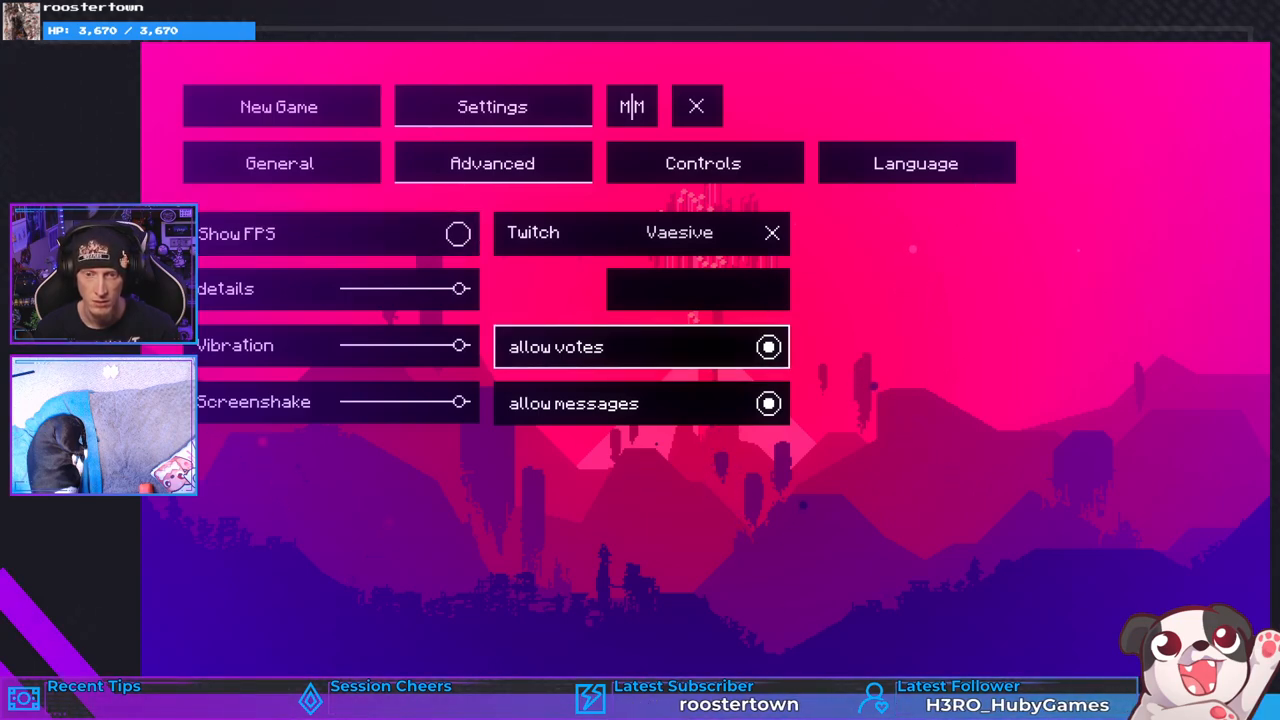
click(492, 163)
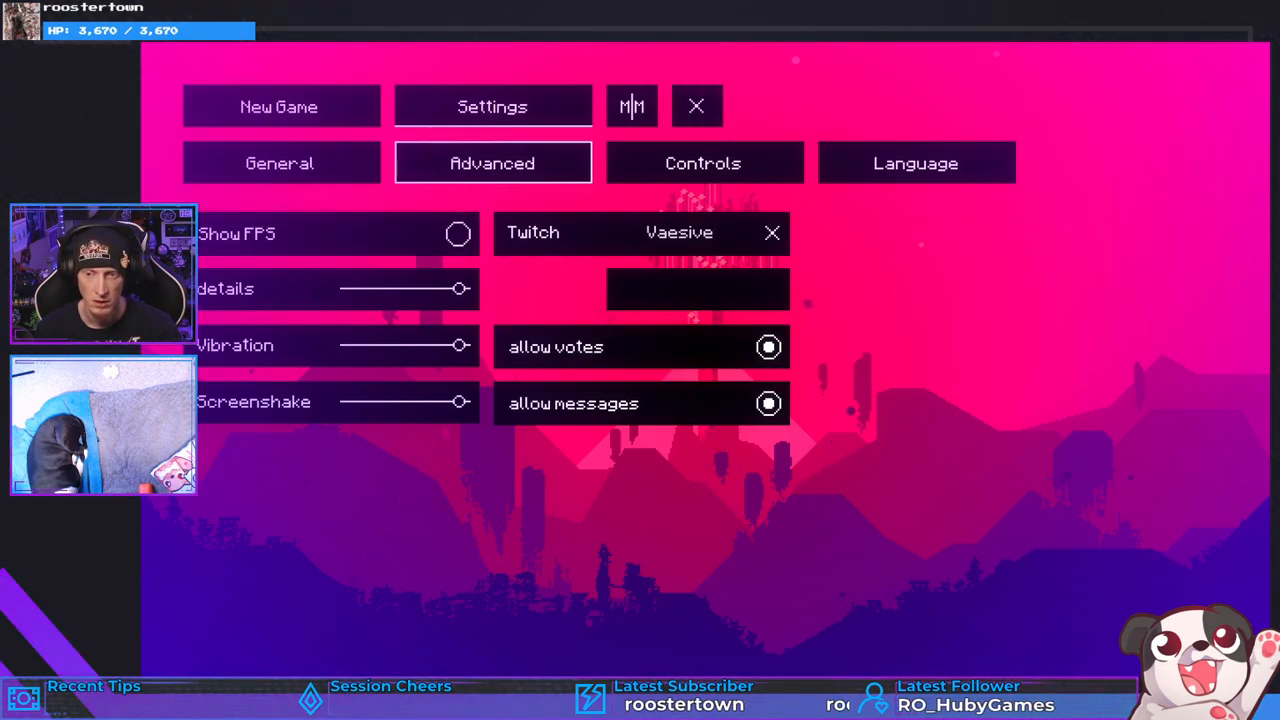
Review the control bindings, then start a new game.
click(703, 163)
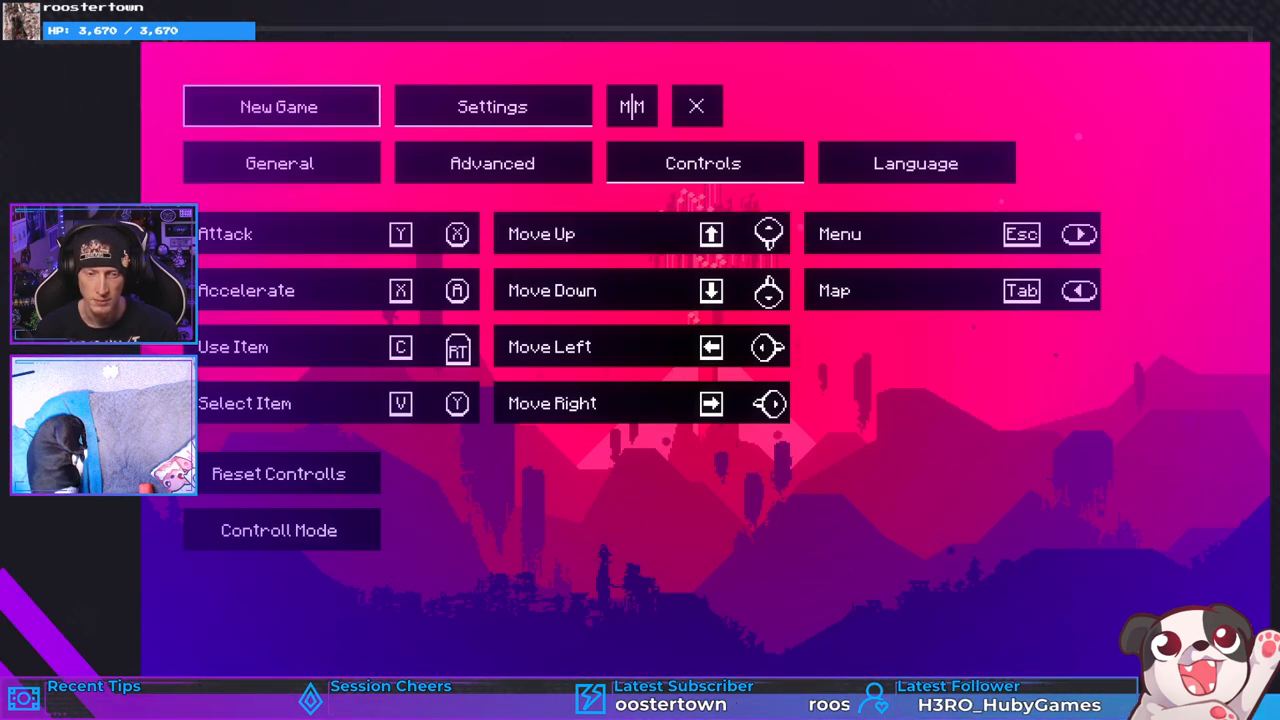
click(696, 106)
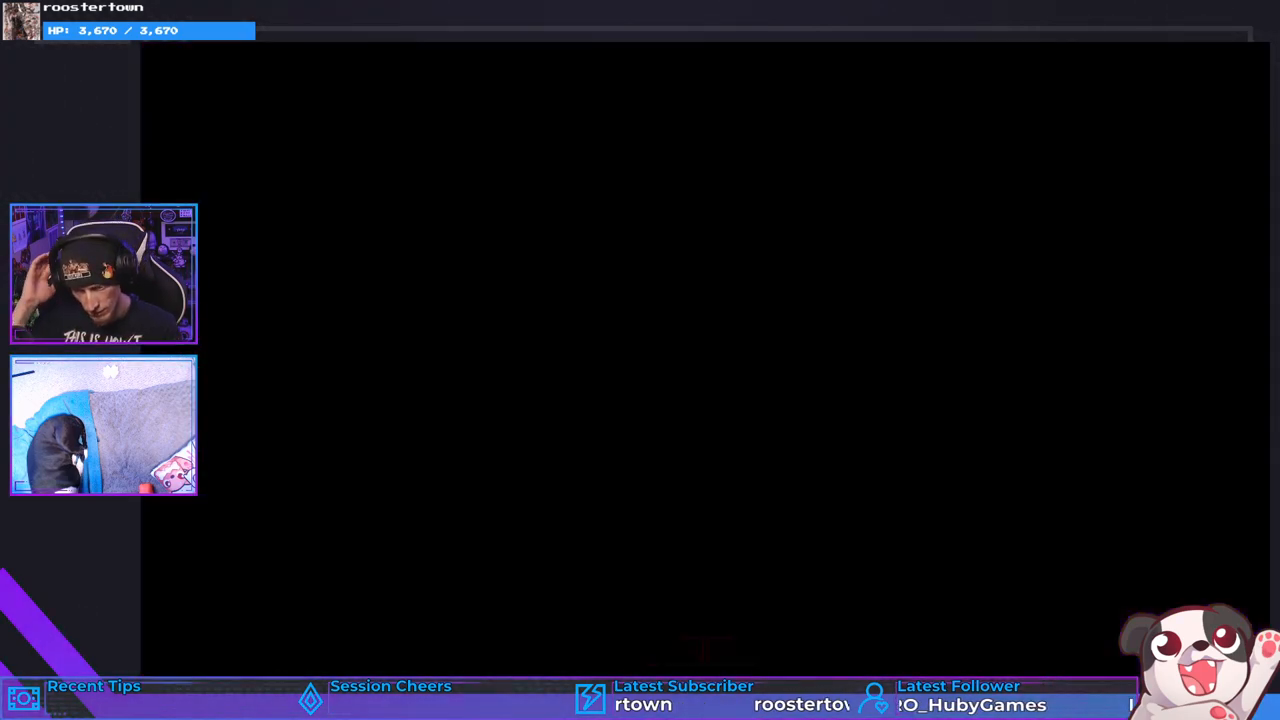